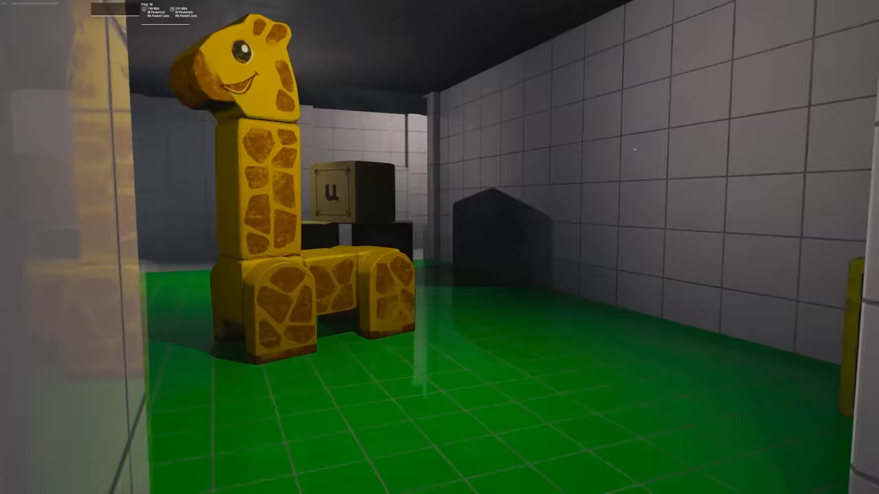
mouse_move(439, 247)
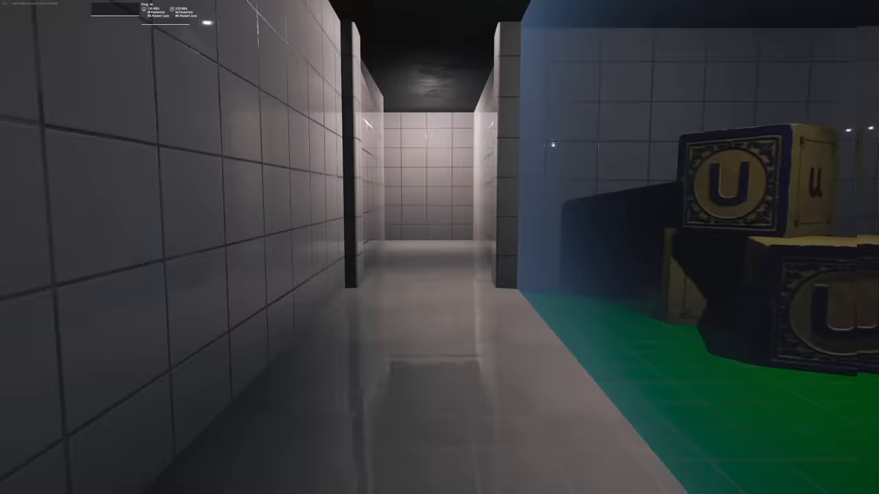